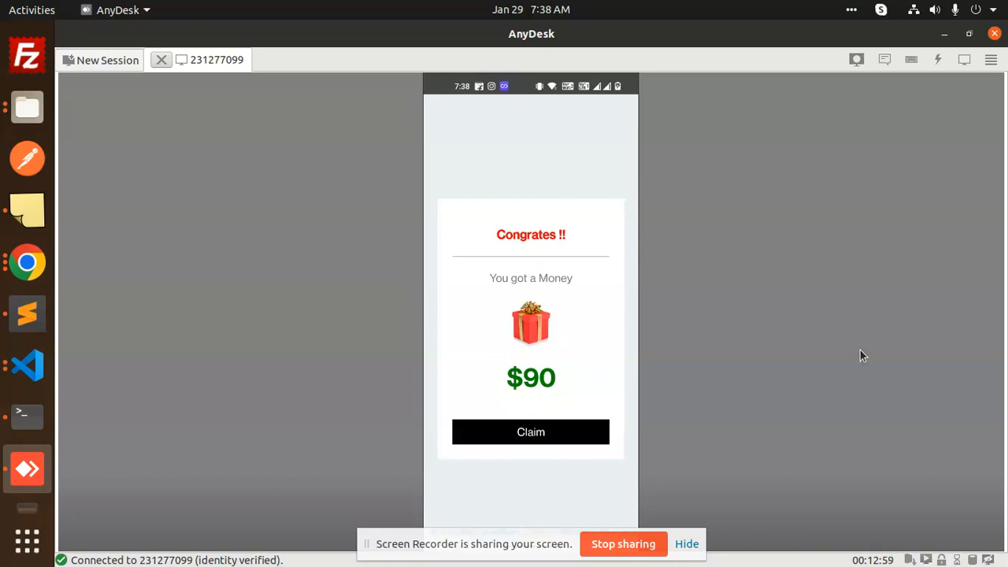
mouse_move(692, 413)
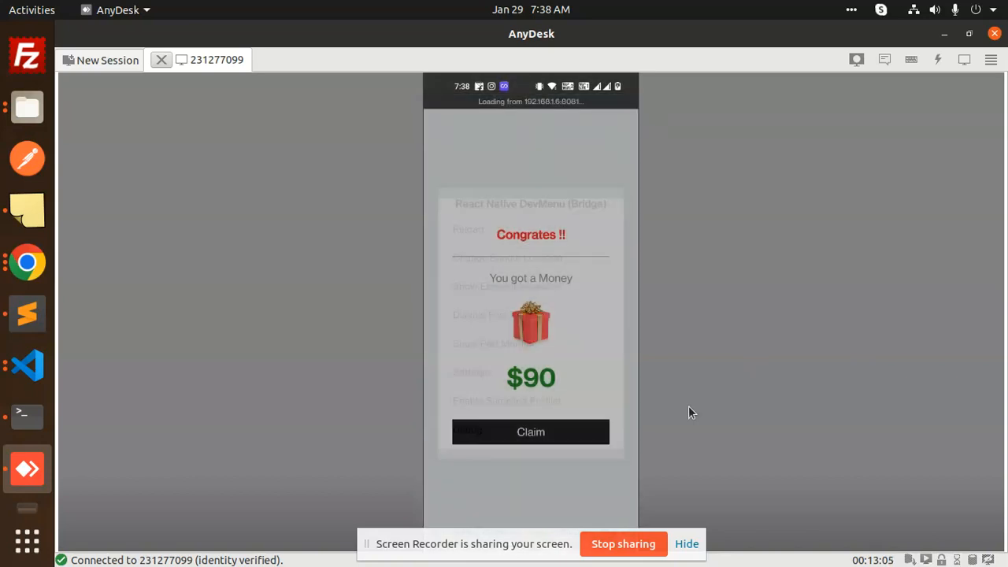
- Watch the phone's $90 reward screen reload, then reach the react-native-confetti-cannon GitHub repository from npm
left_click(531, 432)
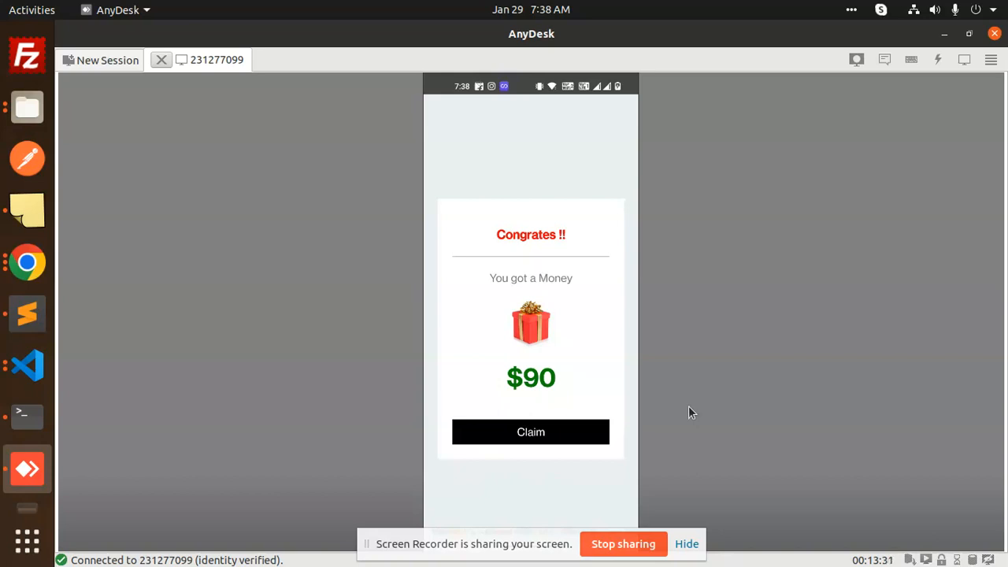
mouse_move(3, 63)
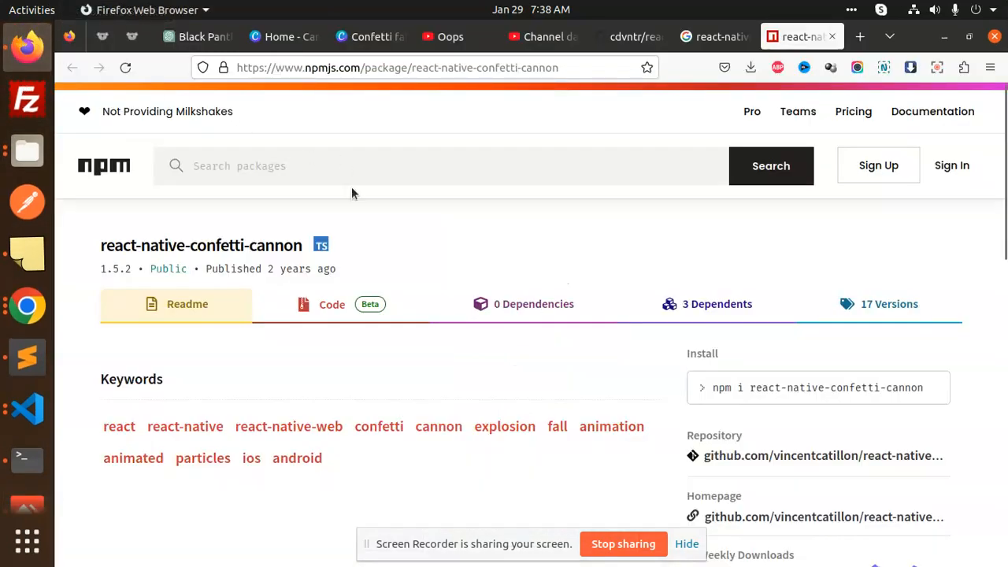
mouse_move(258, 252)
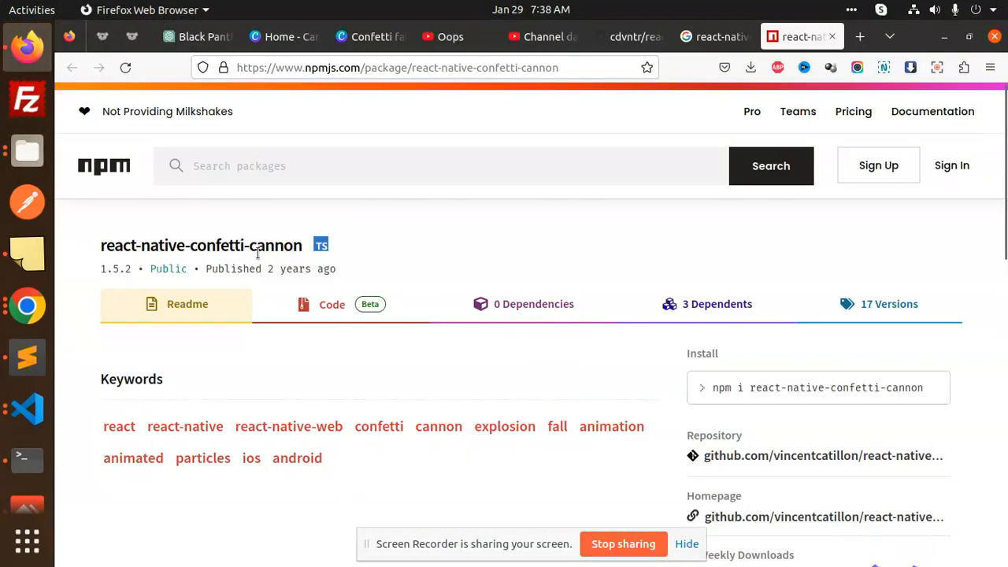
mouse_move(822, 455)
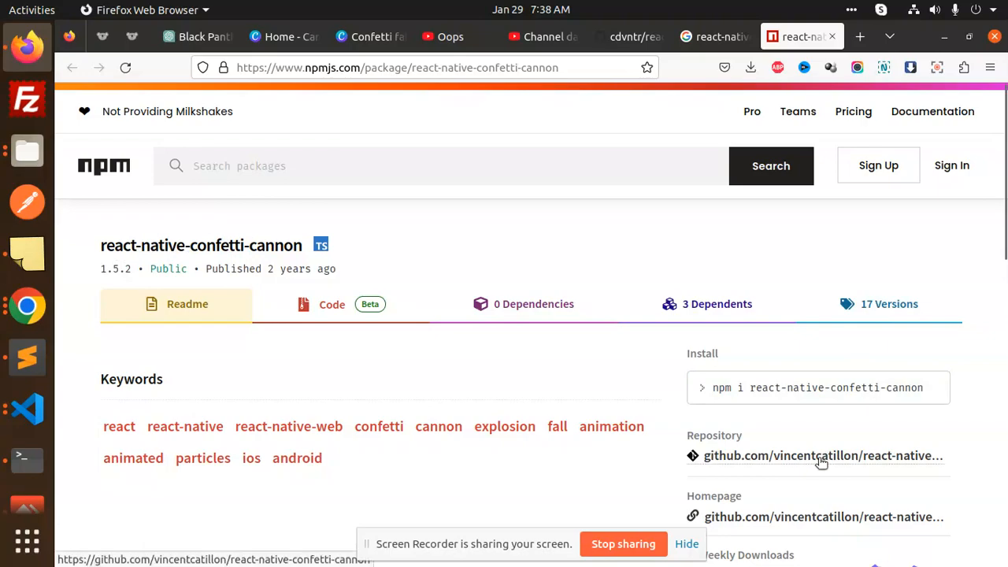
left_click(819, 455)
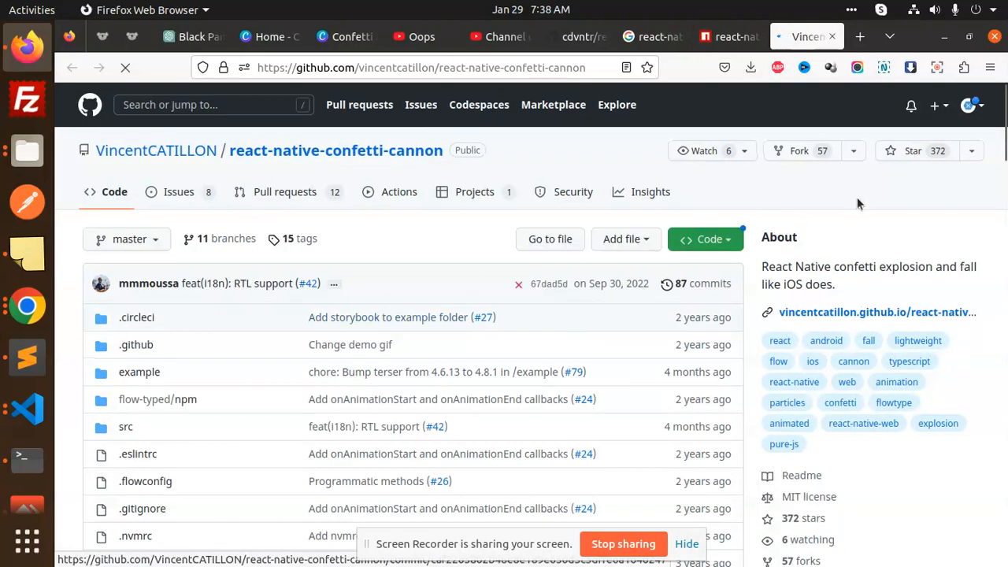
- Reach the README Usage example and highlight the origin prop, the ConfettiCannon import and its usage line
scroll("down", 3)
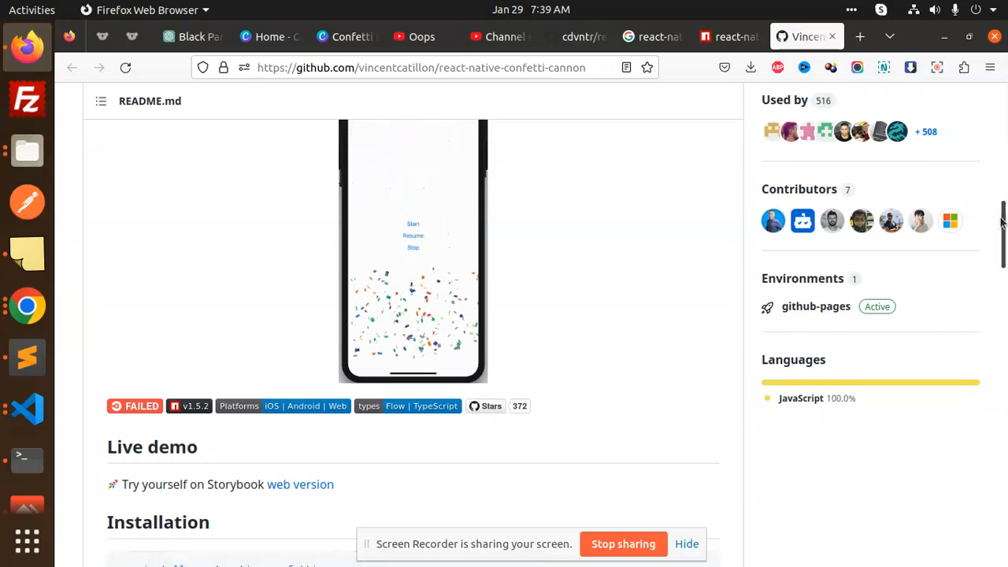
scroll("down", 3)
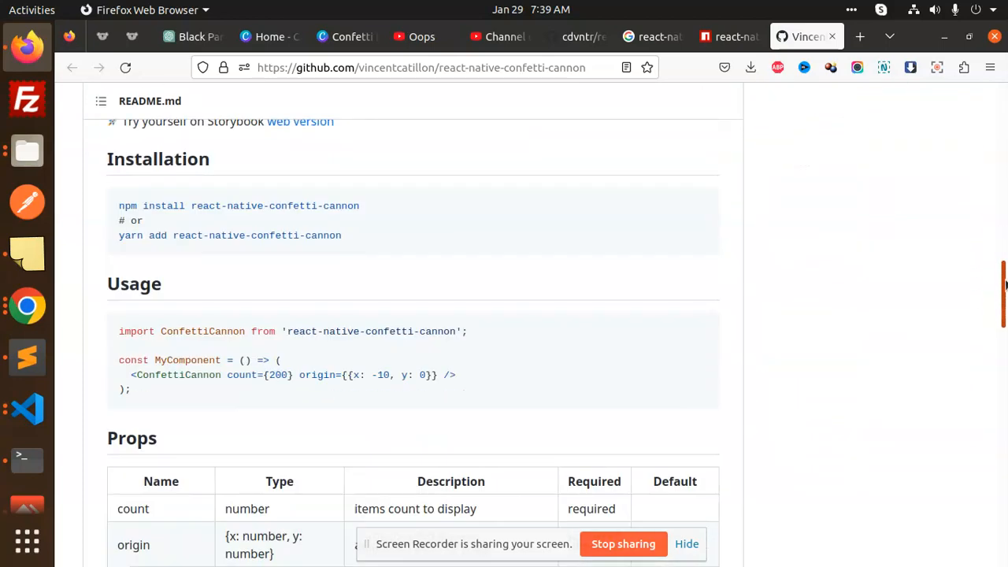
scroll("down", 3)
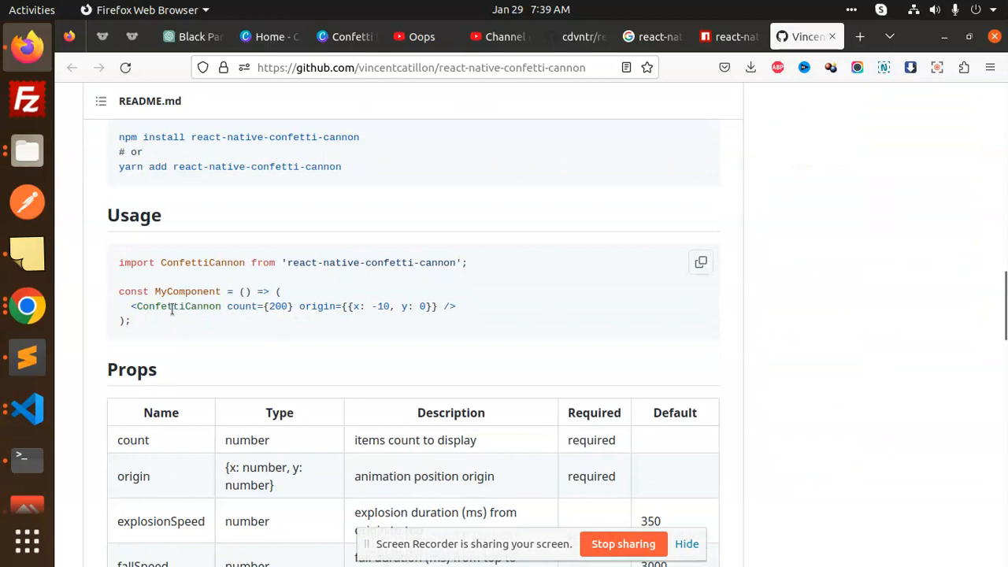
double_click(317, 306)
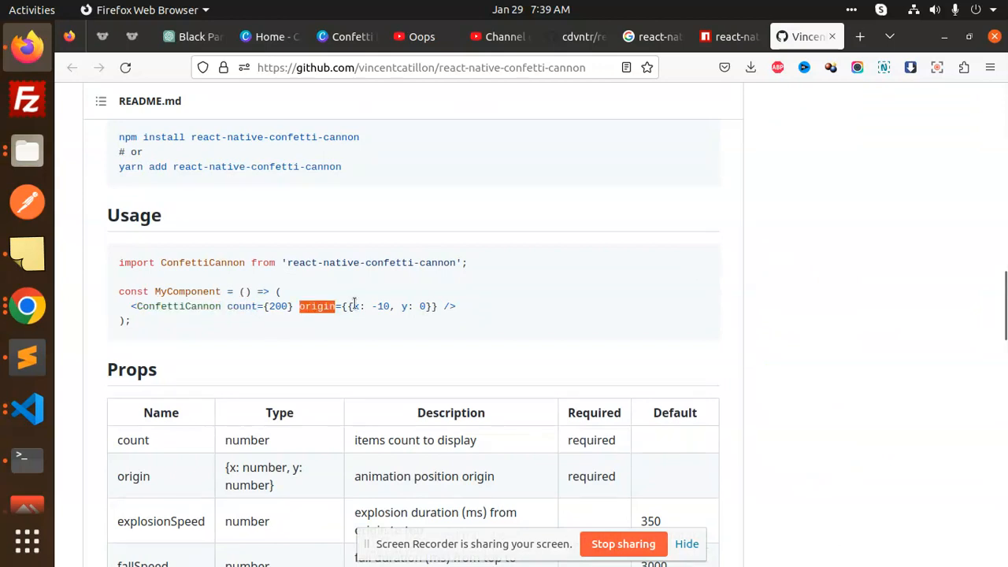
triple_click(292, 306)
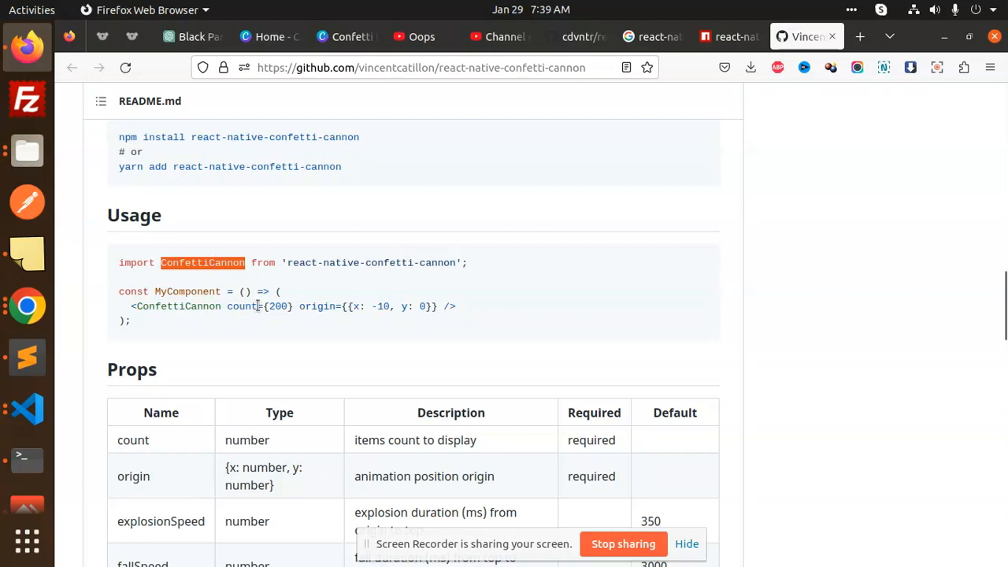
triple_click(291, 305)
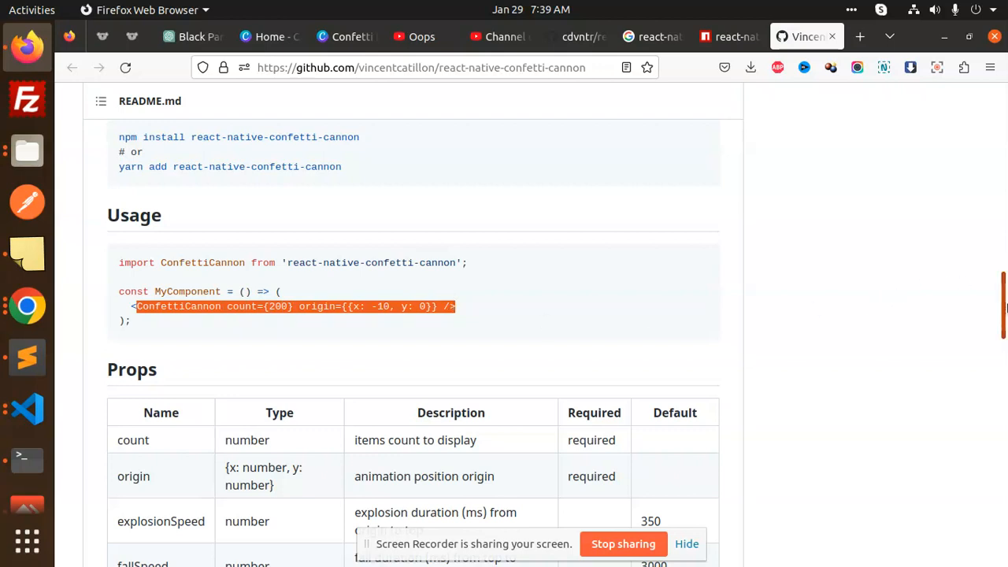
- Review the Props, Events and Methods tables, highlighting autoStart and onAnimationEnd, down to the class example
scroll("down", 3)
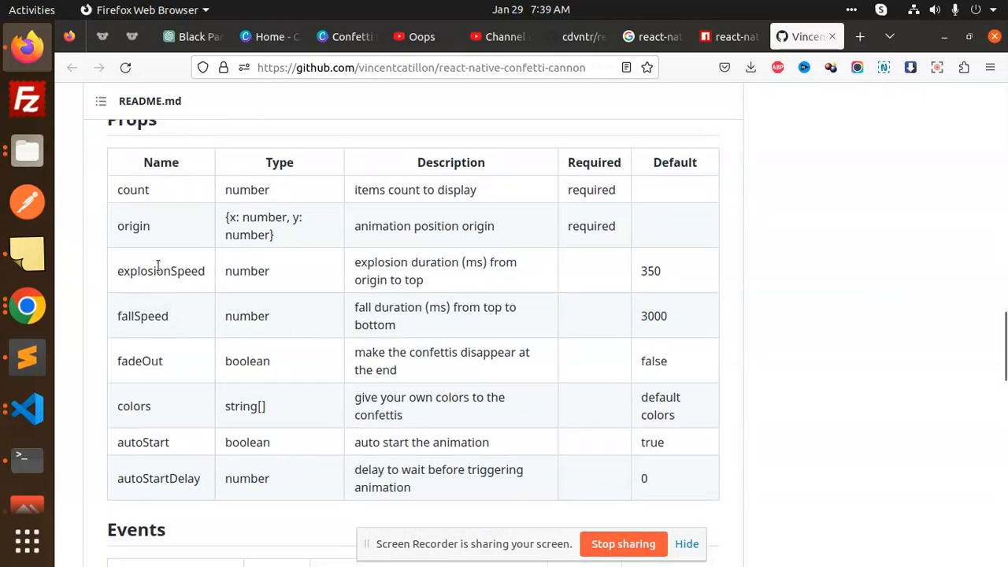
mouse_move(155, 192)
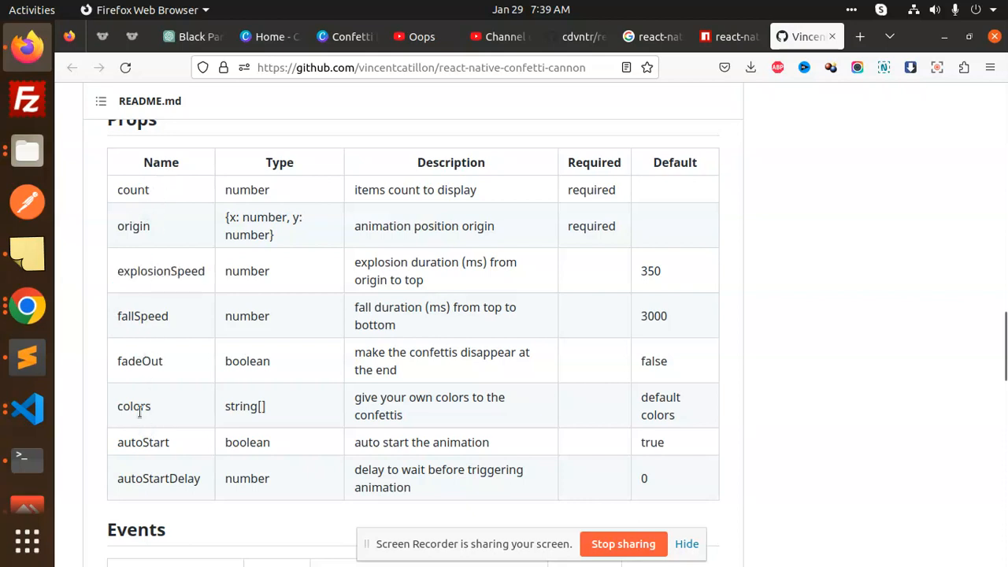
double_click(143, 441)
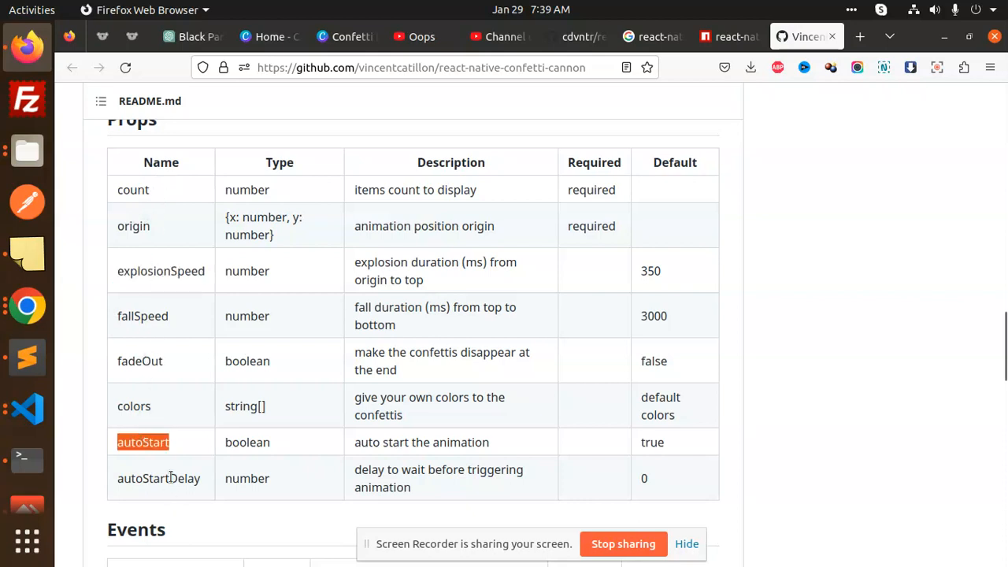
scroll("down", 3)
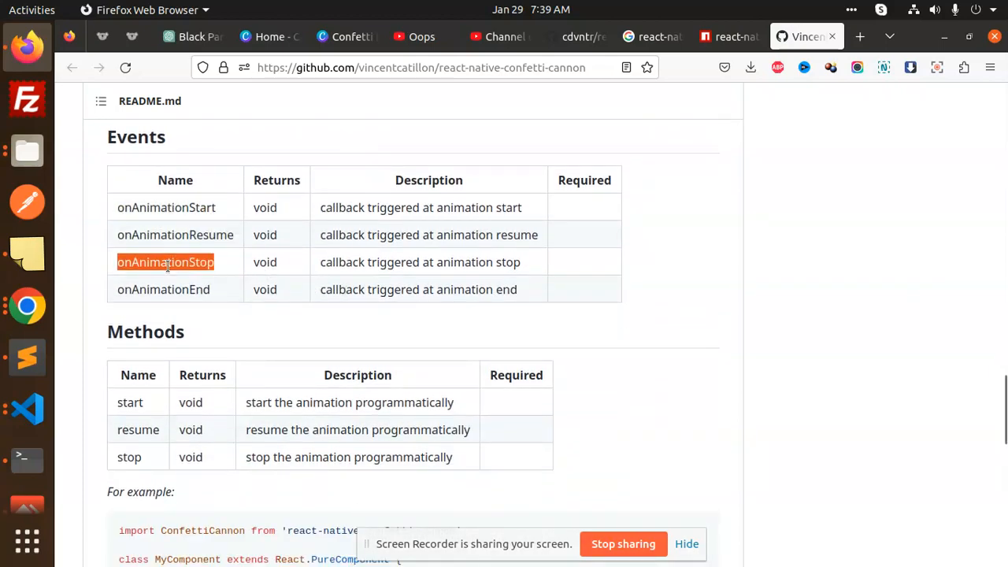
double_click(163, 290)
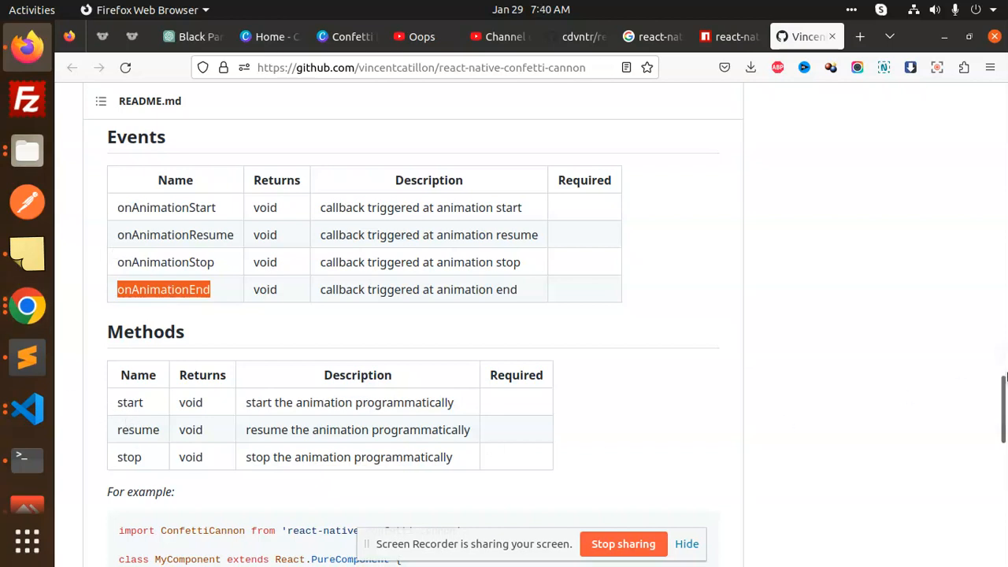
scroll("down", 3)
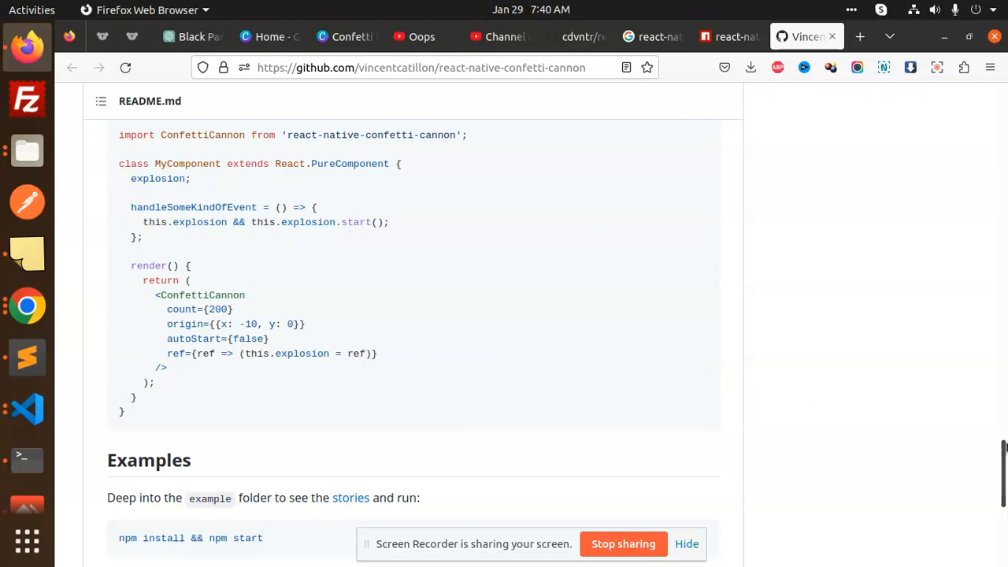
scroll("down", 3)
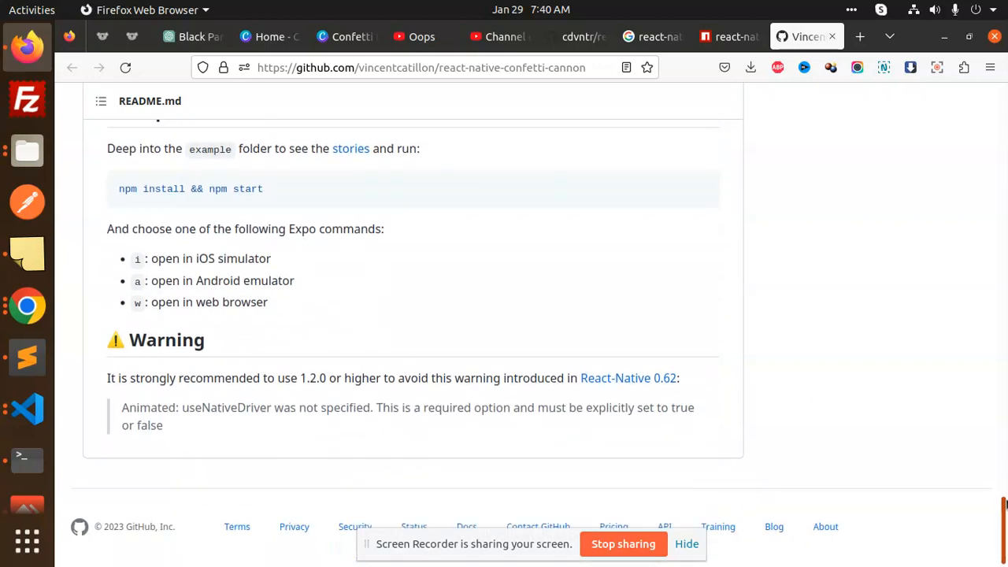
scroll("up", 3)
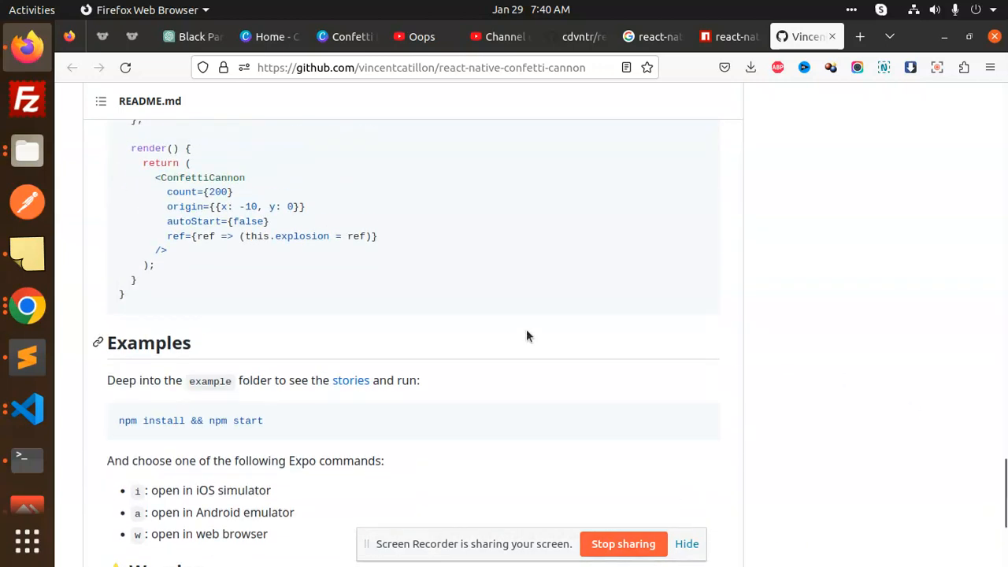
mouse_move(400, 343)
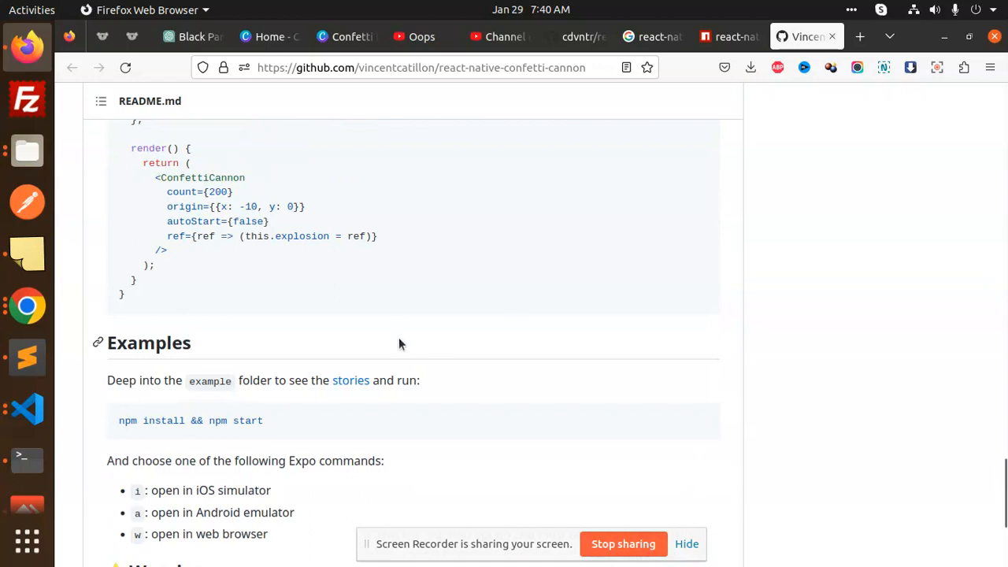
left_click(26, 408)
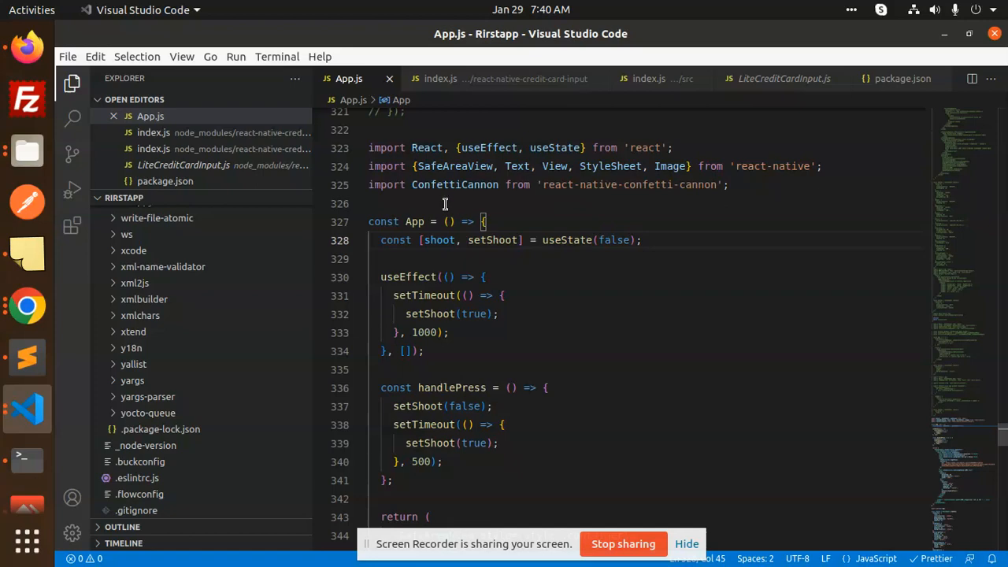
double_click(439, 239)
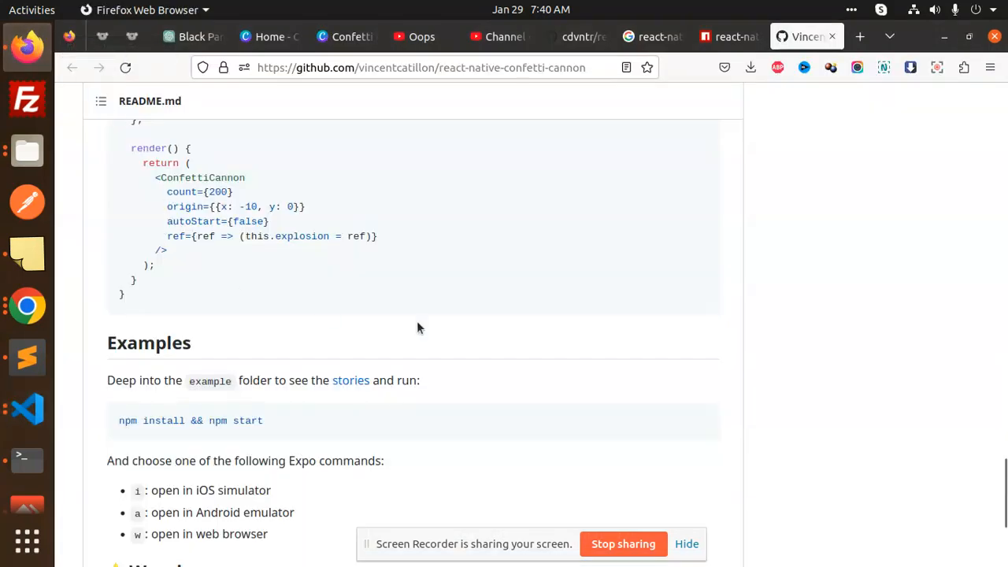
scroll("up", 3)
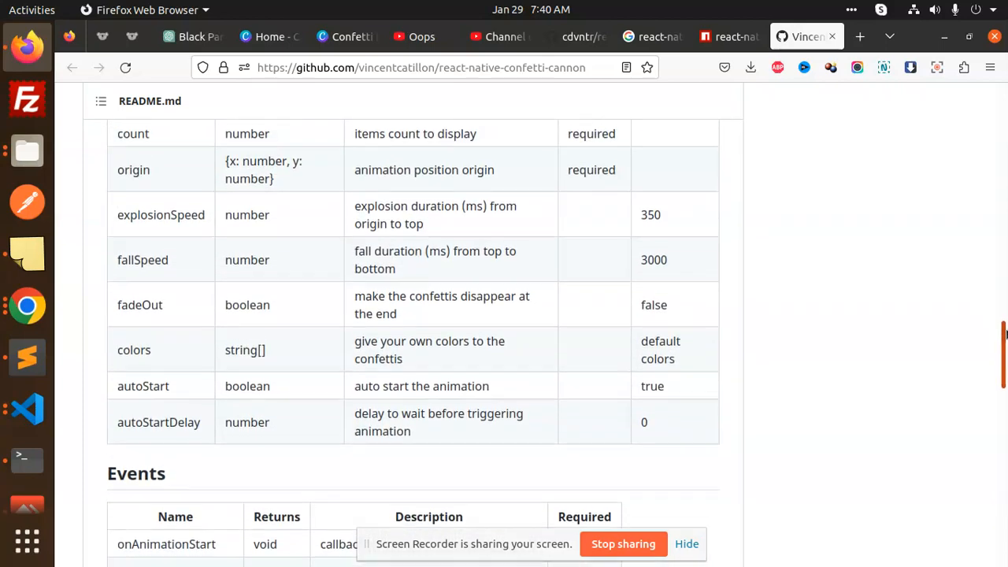
scroll("down", 3)
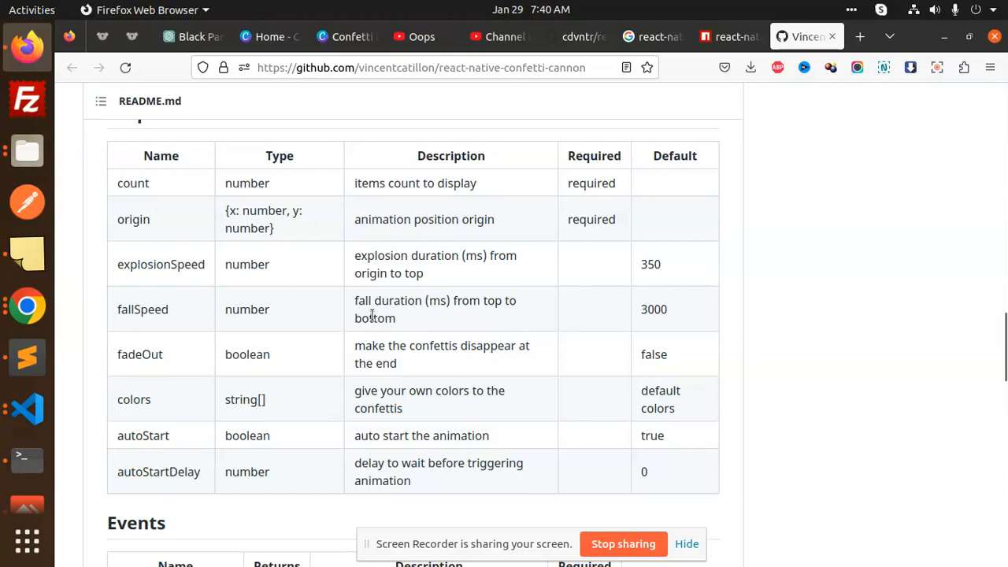
left_click(27, 408)
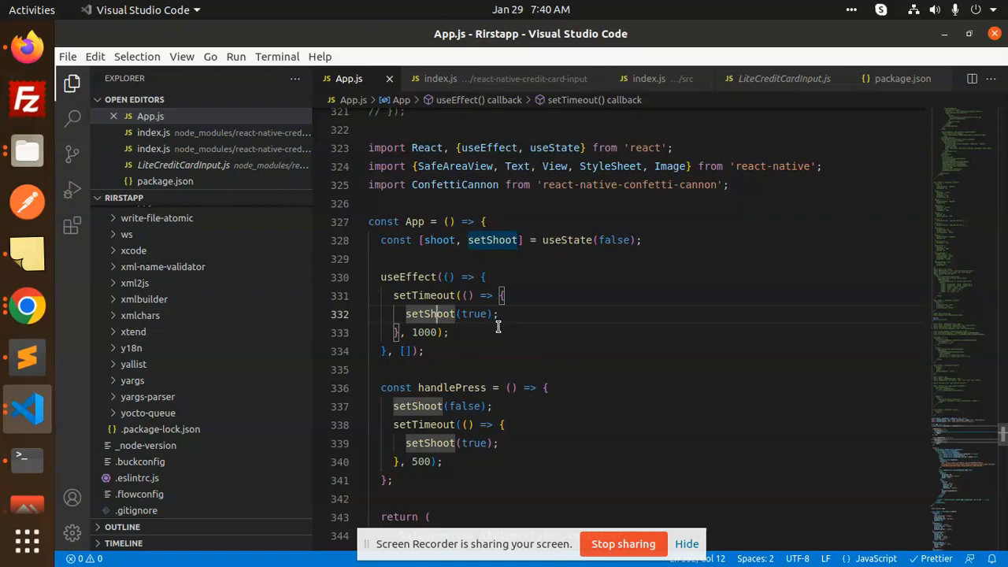
- Move through App.js render code to the confetti line and select the shoot condition
scroll("down", 3)
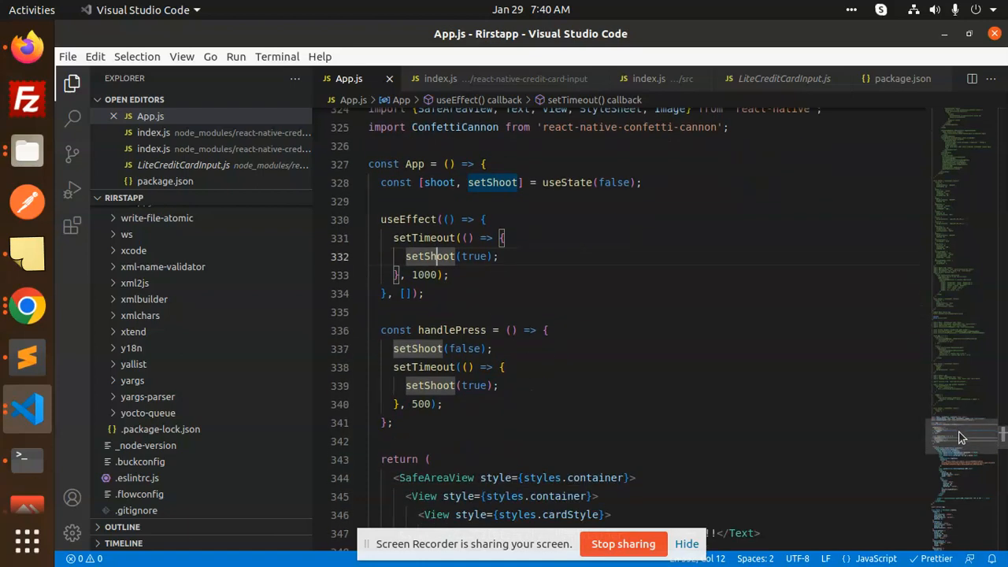
scroll("down", 3)
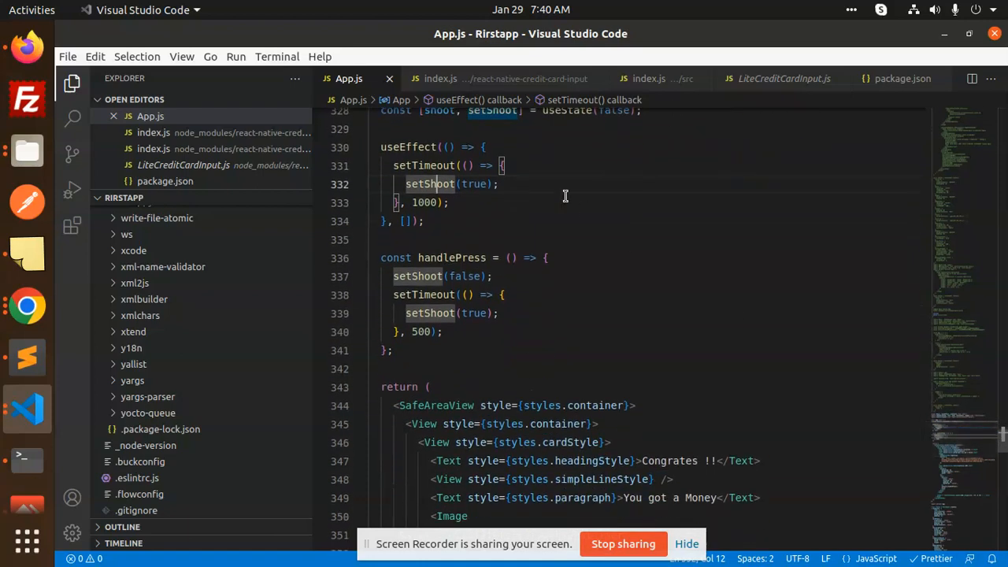
mouse_move(542, 249)
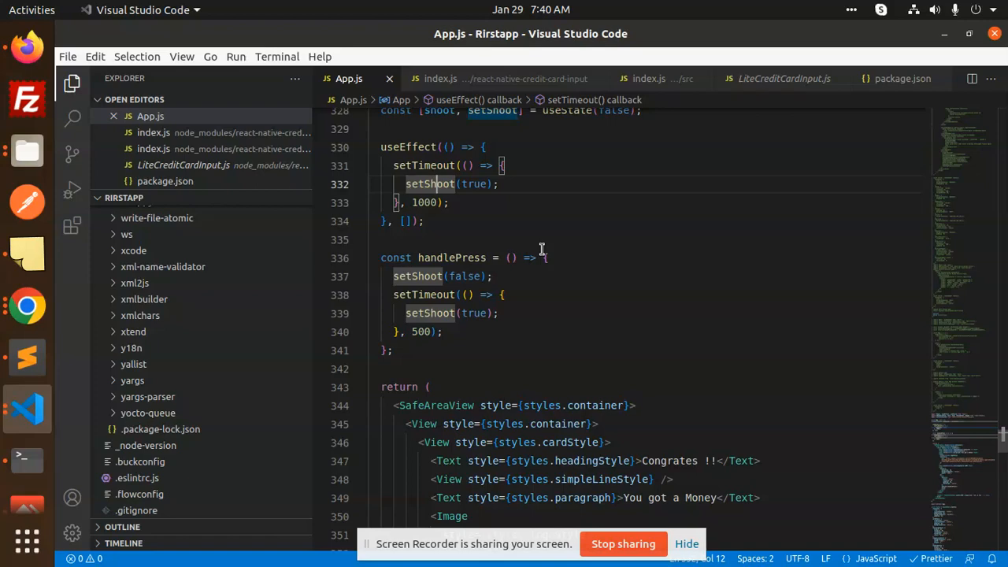
mouse_move(819, 379)
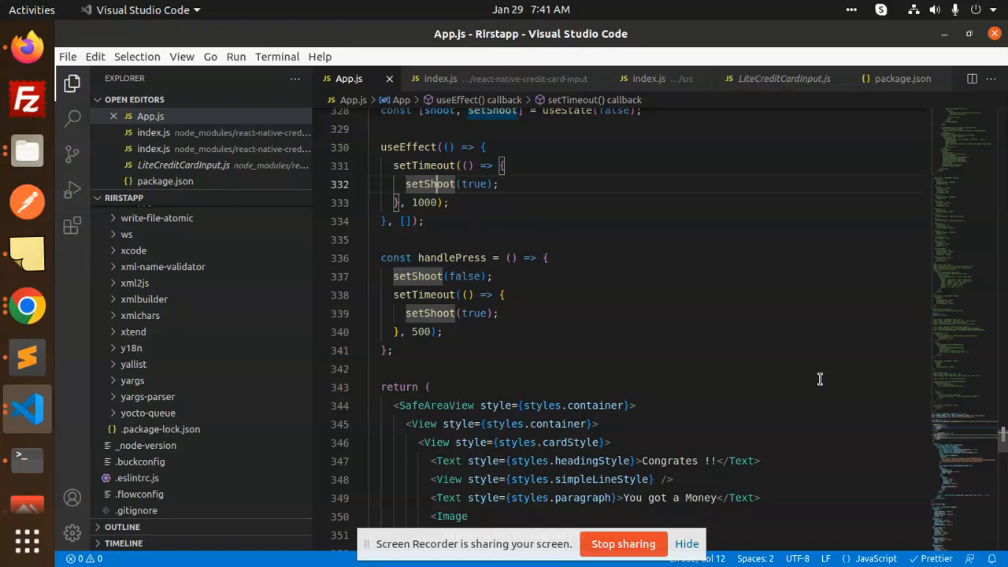
scroll("down", 3)
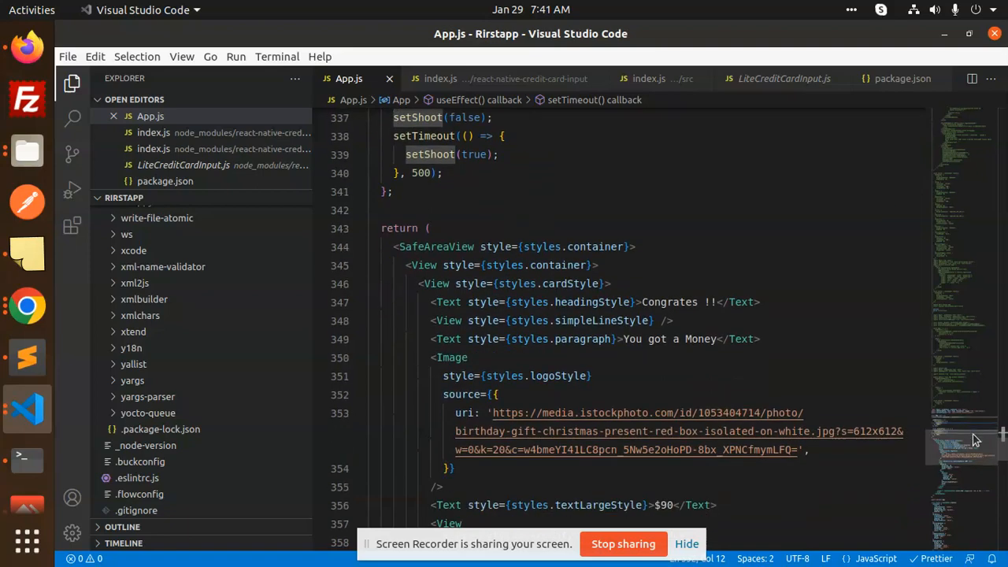
scroll("down", 3)
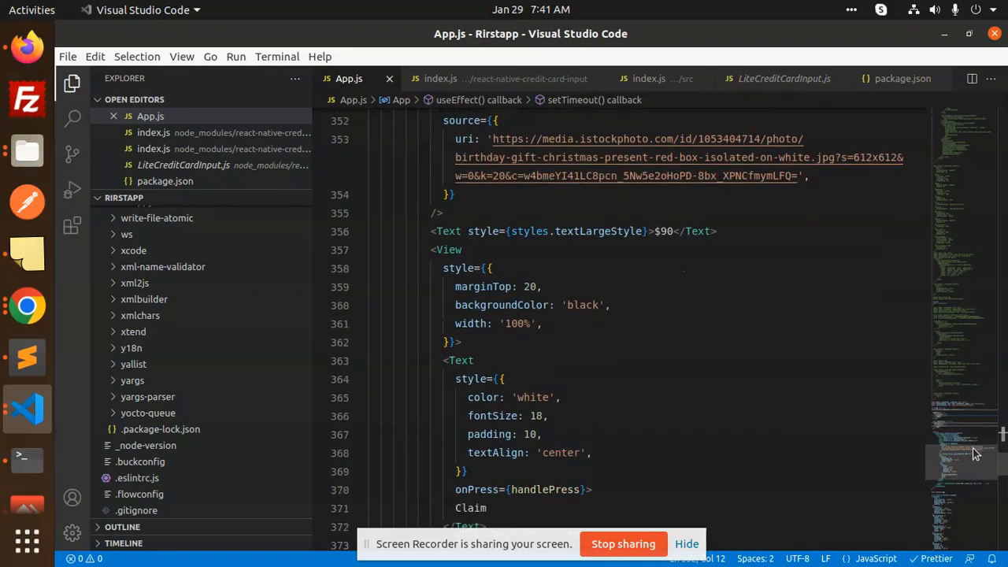
scroll("down", 3)
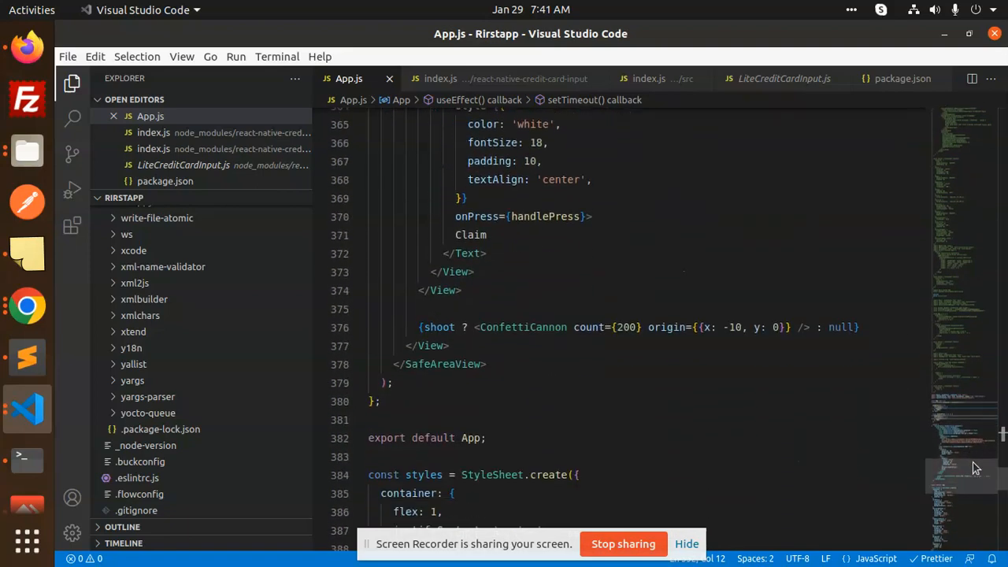
scroll("down", 3)
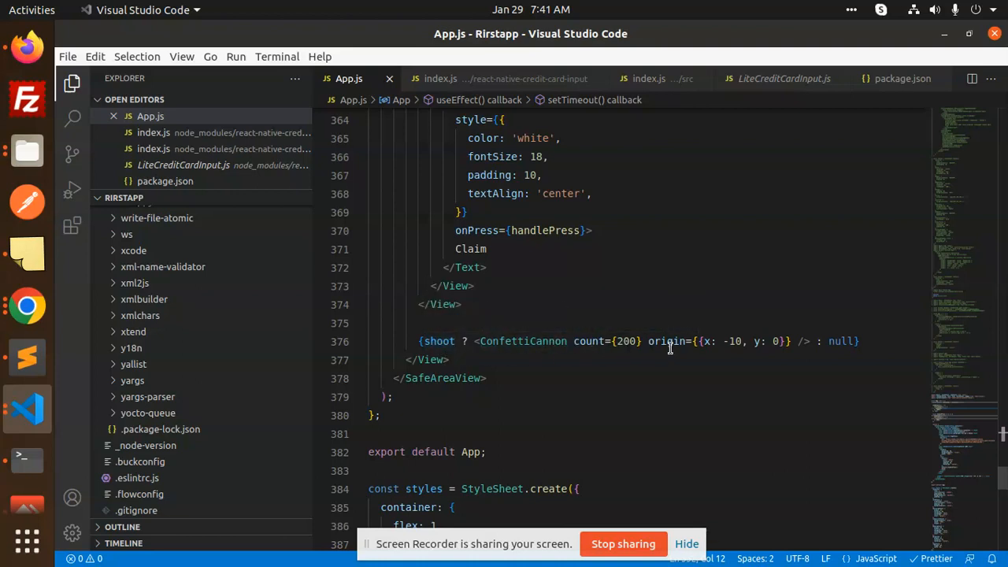
mouse_move(523, 341)
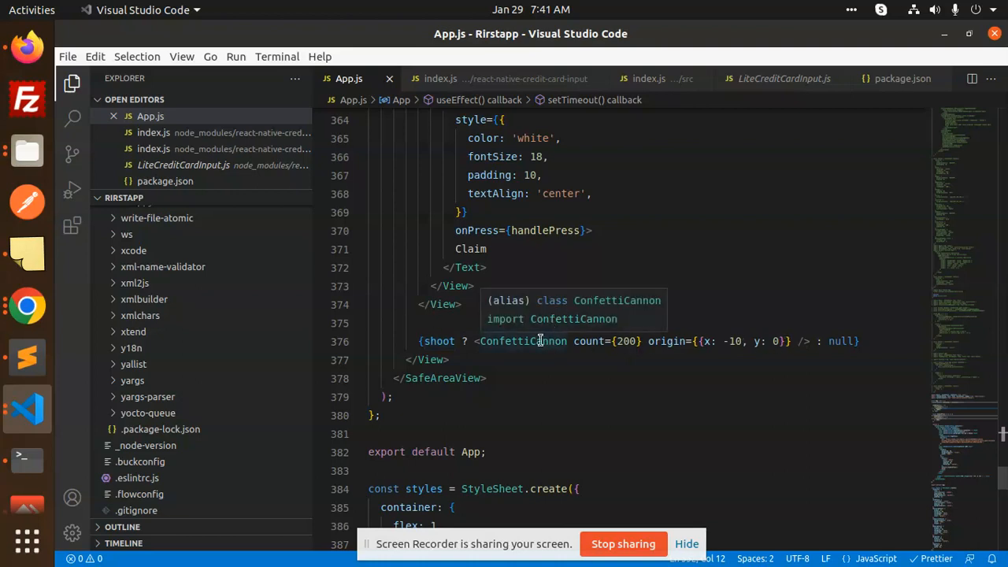
mouse_move(460, 348)
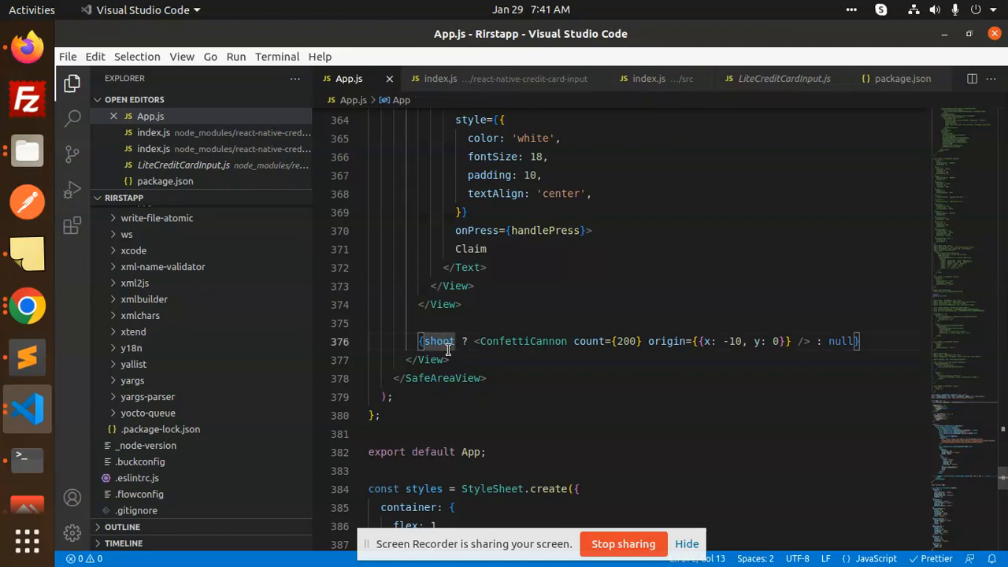
double_click(522, 340)
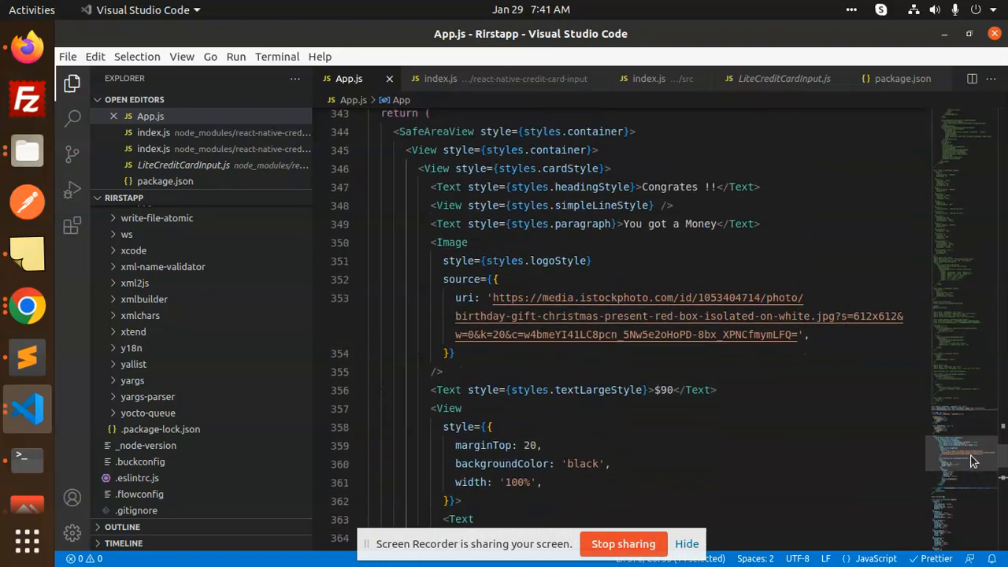
- Select the ConfettiCannon name, the null fallback and the count value 200 on that line
scroll("down", 3)
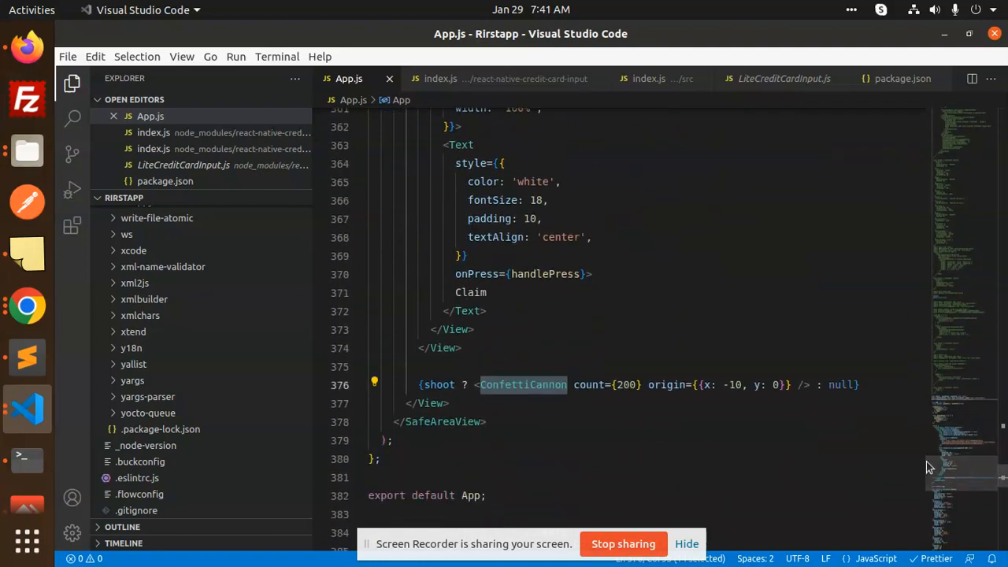
double_click(438, 384)
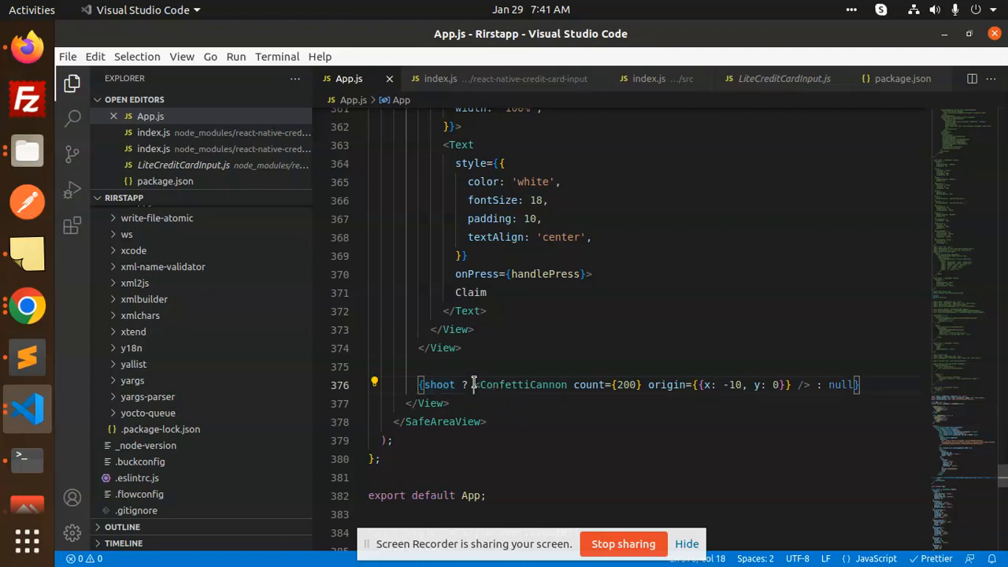
double_click(842, 384)
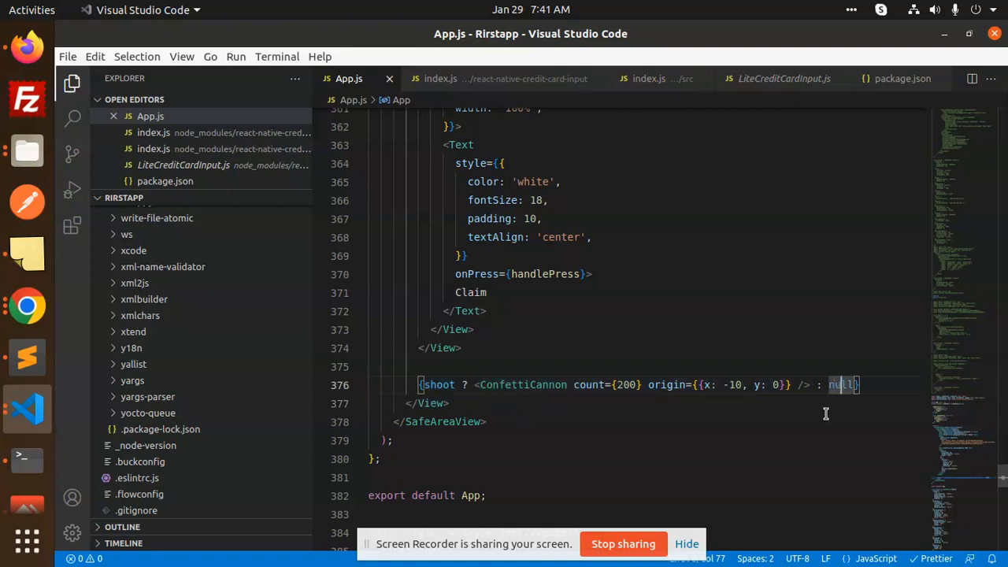
double_click(523, 384)
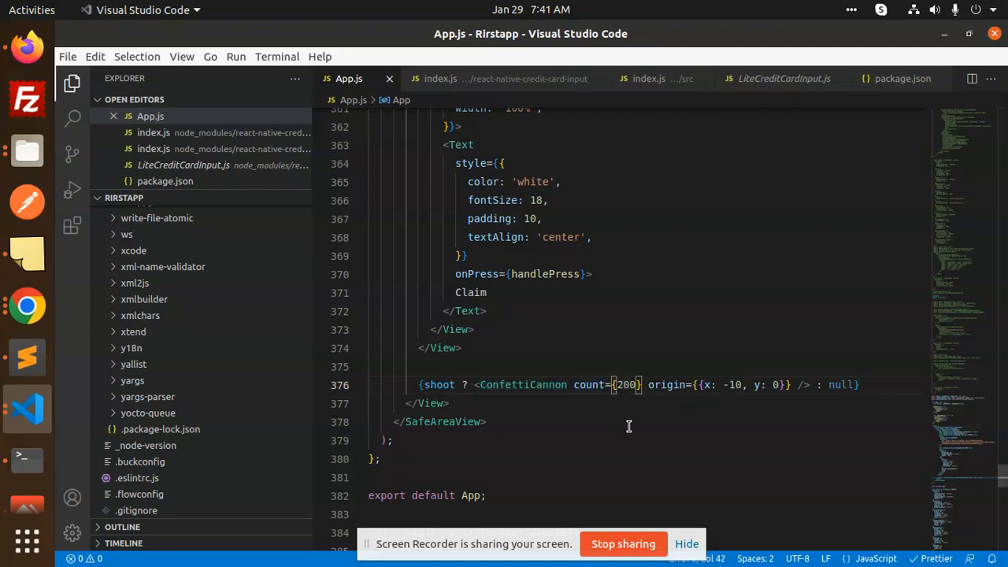
- Replace the ConfettiCannon count 200 with 500
type("500")
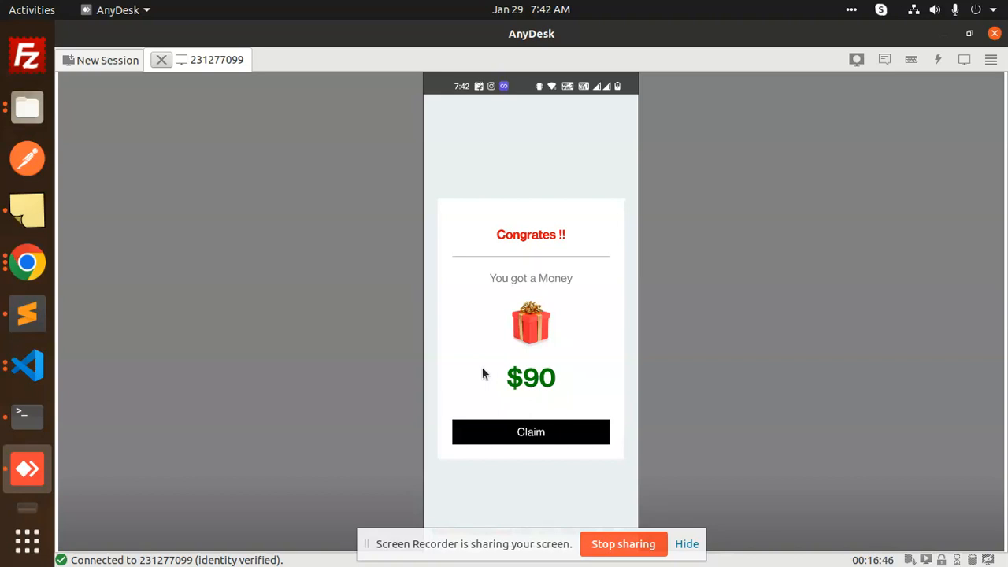
- View the running gift card app with Congrates !!, $90 and Claim on the phone in AnyDesk
left_click(529, 432)
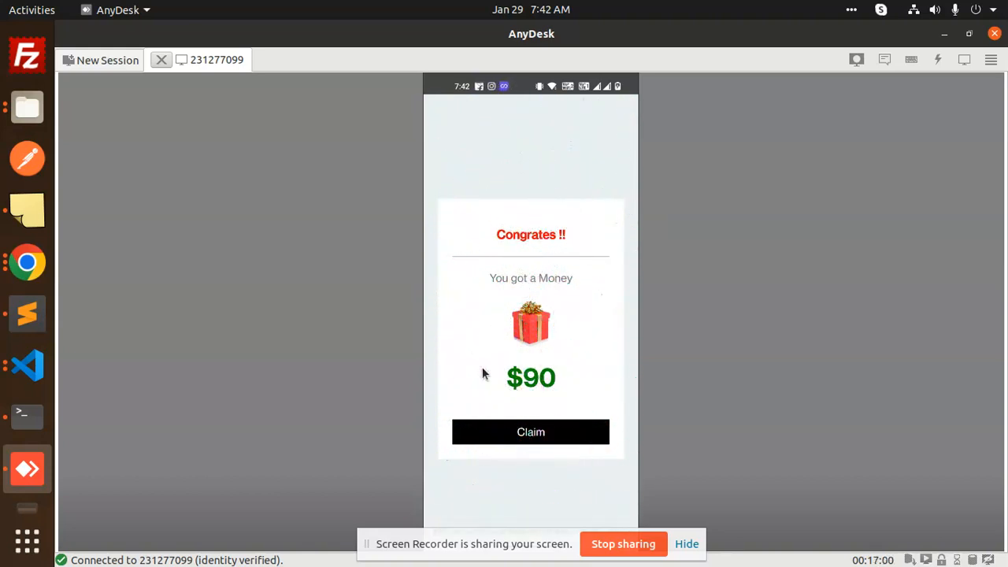
mouse_move(28, 365)
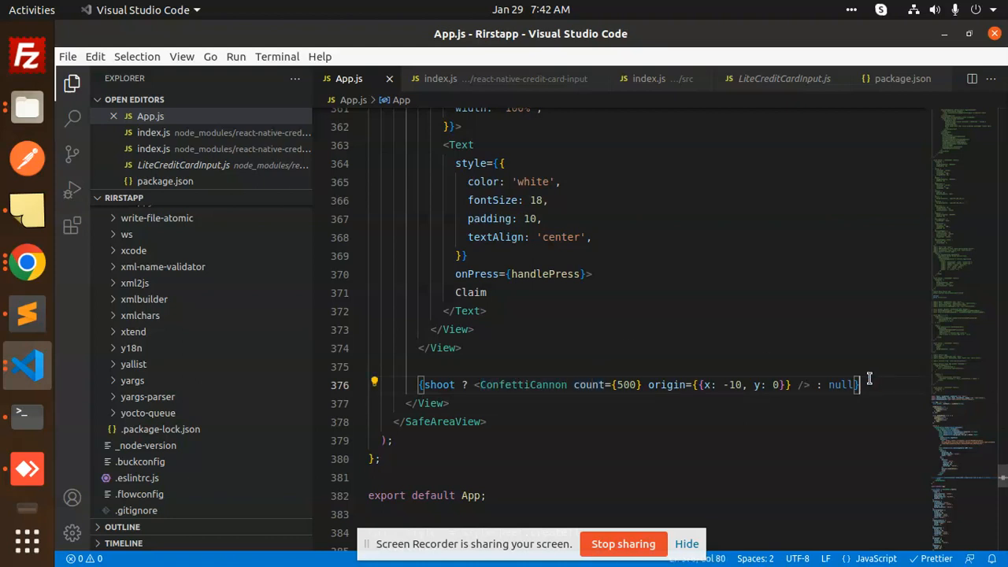
mouse_move(753, 361)
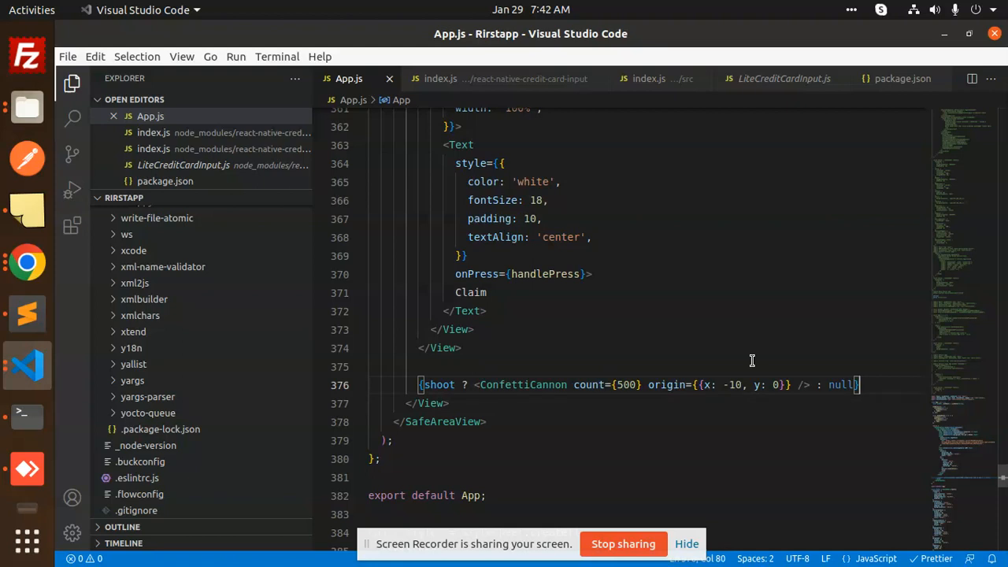
mouse_move(617, 283)
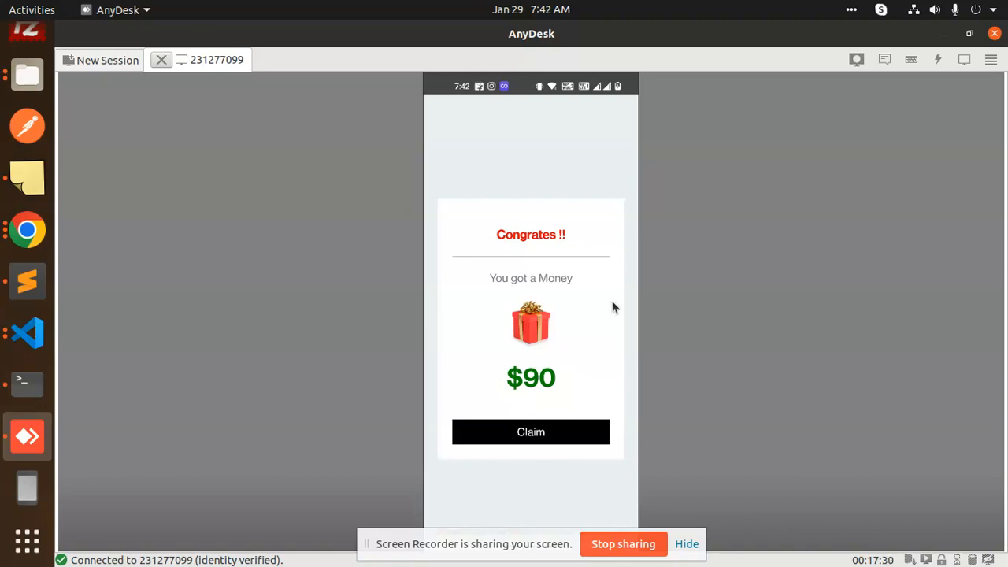
mouse_move(605, 331)
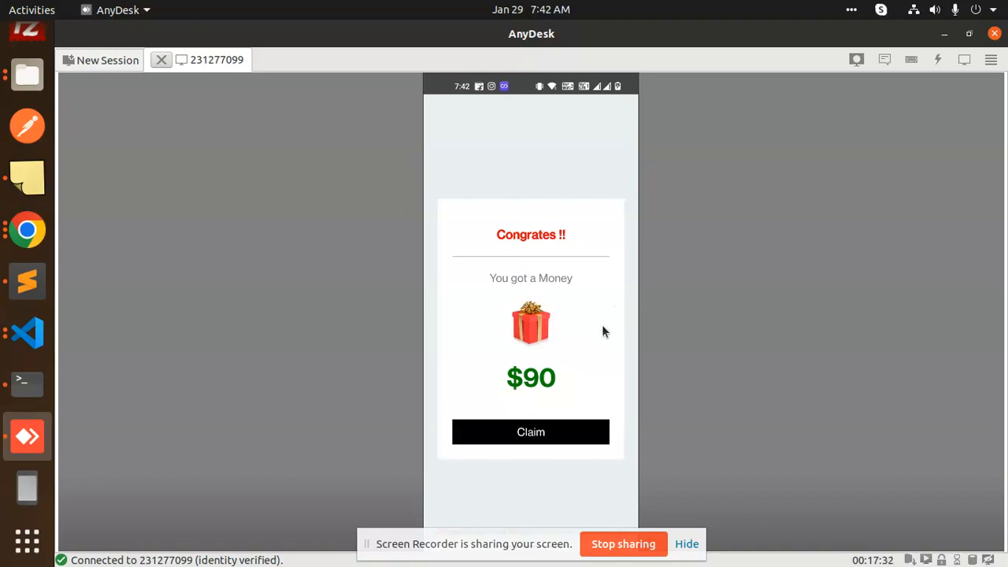